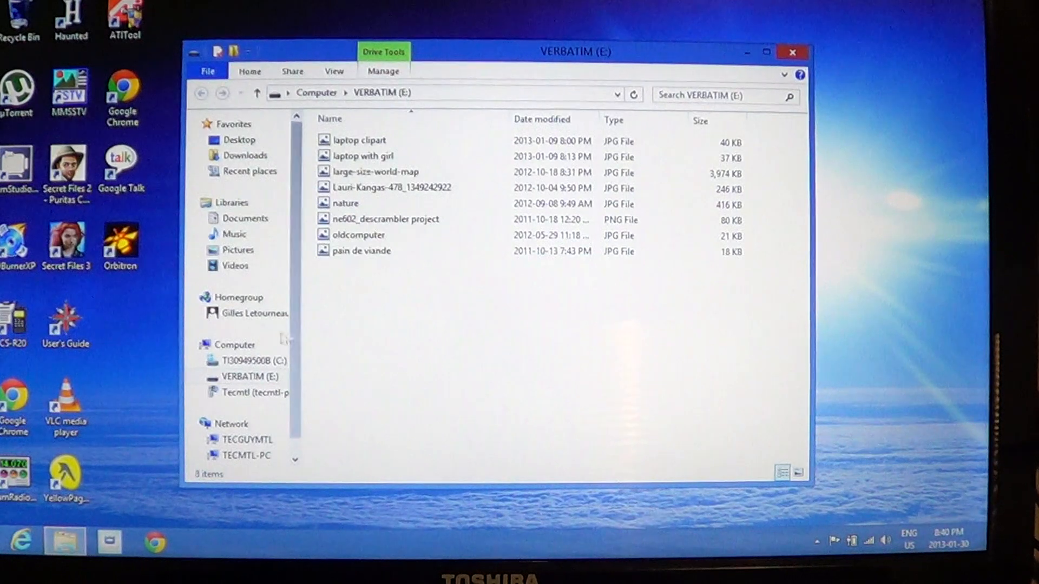
# Step: Select the VERBATIM (E:) drive and bring up its context menu
pyautogui.click(248, 377)
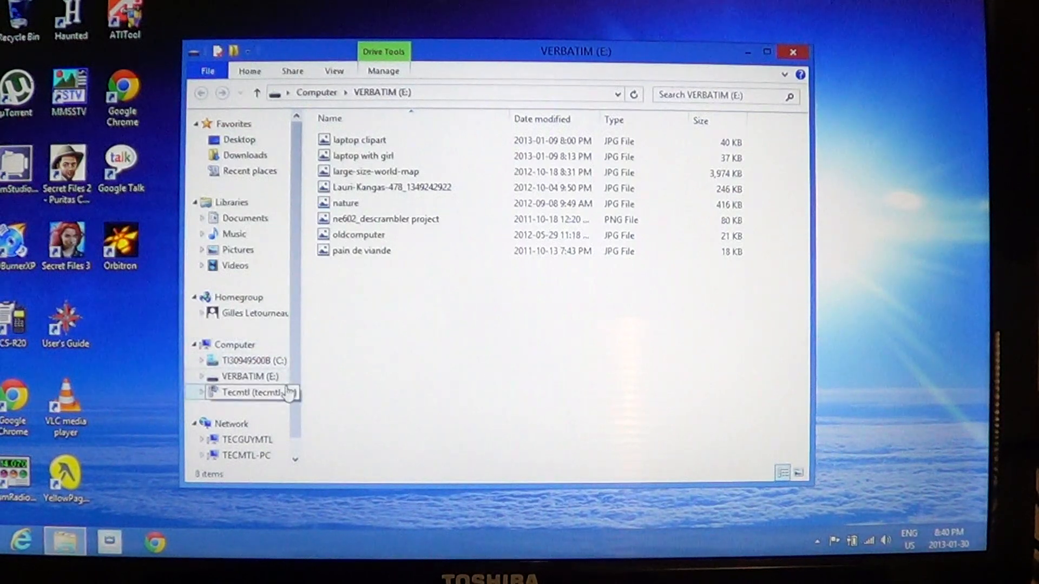
pyautogui.rightClick(248, 377)
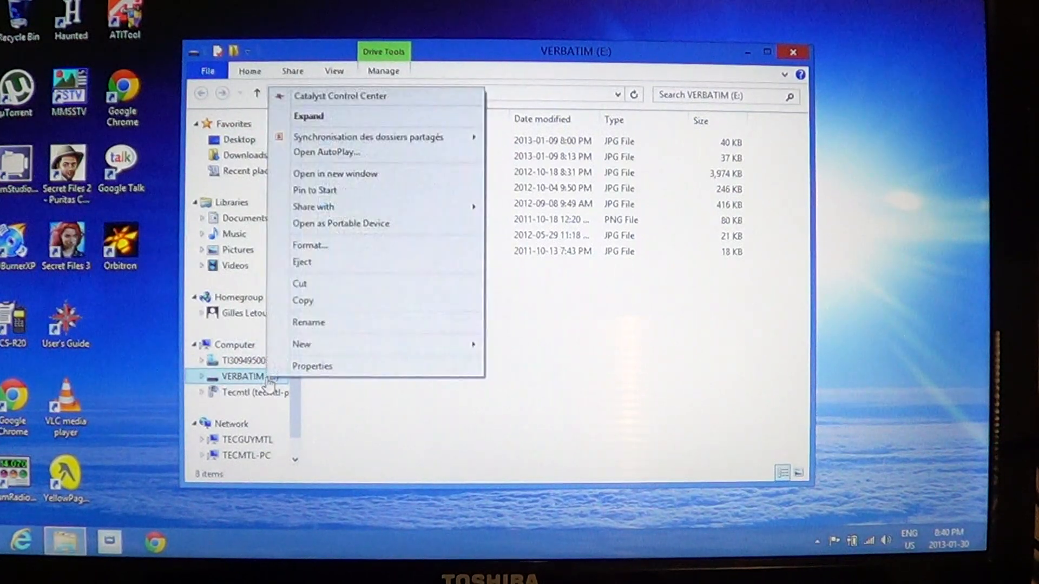
pyautogui.moveTo(340, 248)
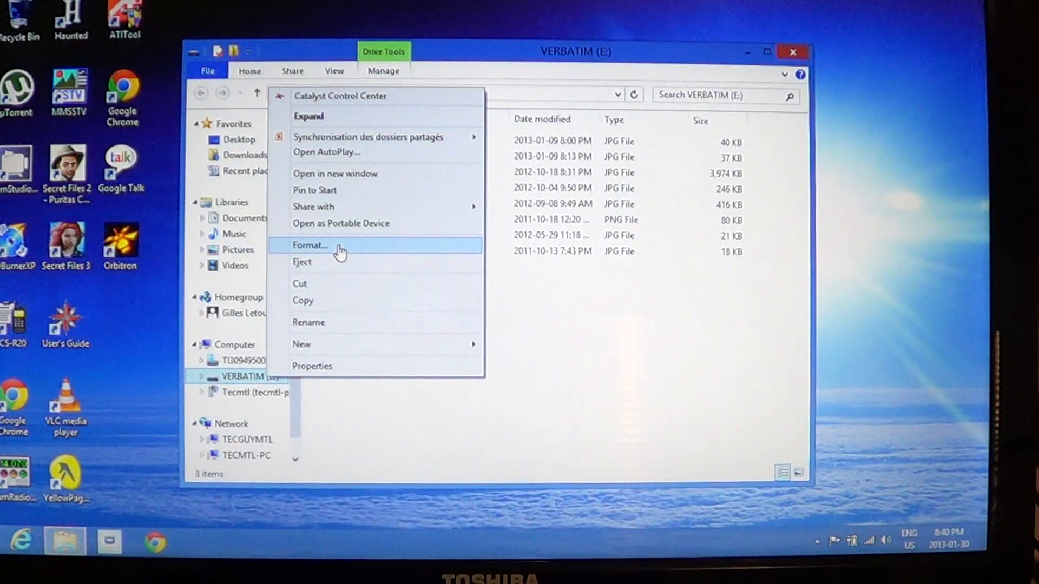
# Step: Start a quick FAT32 (Default) format of VERBATIM (E:), reaching the erase-all-data warning
pyautogui.click(310, 245)
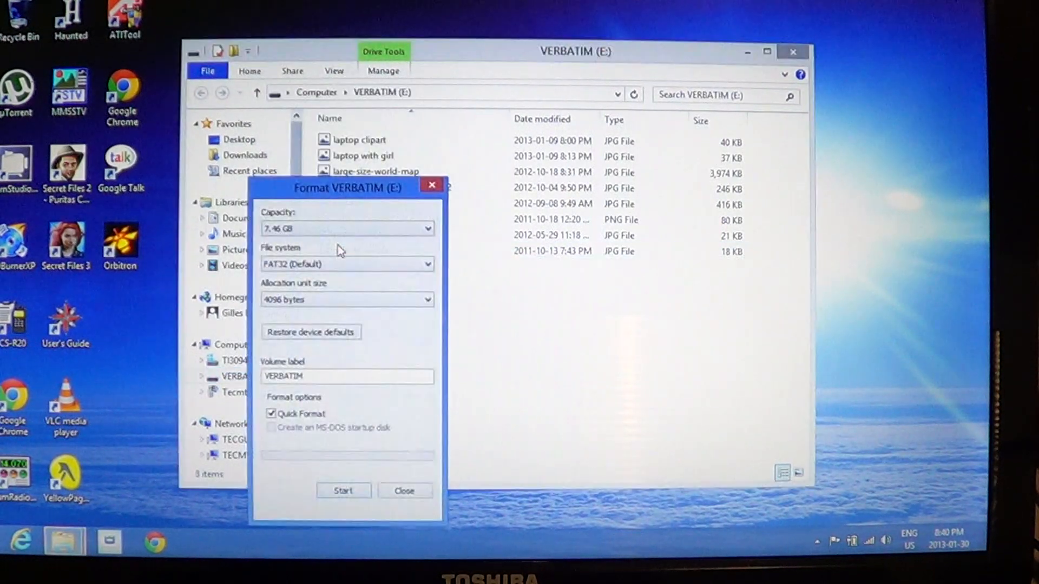
pyautogui.moveTo(357, 414)
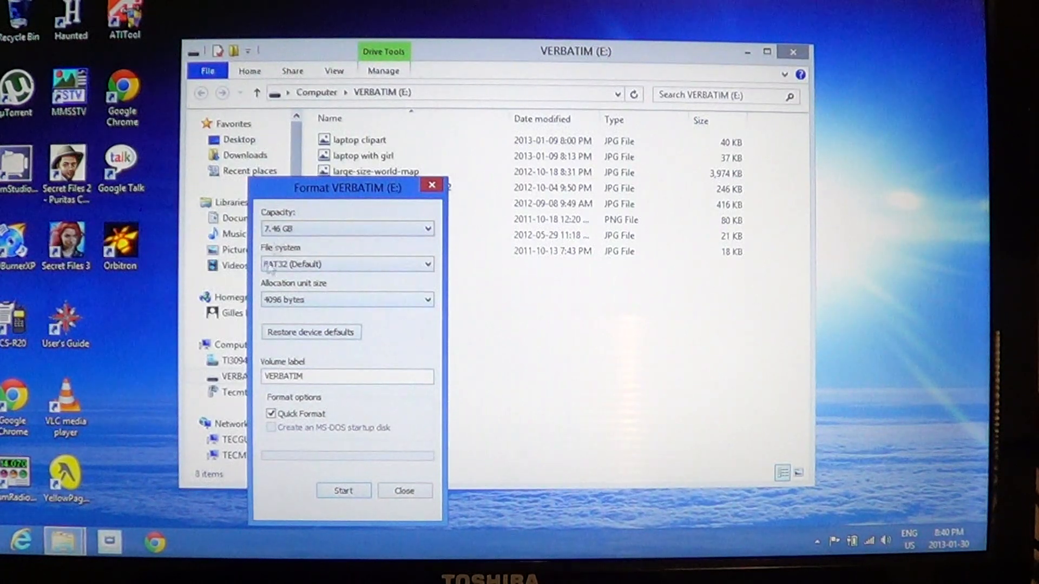
pyautogui.moveTo(370, 372)
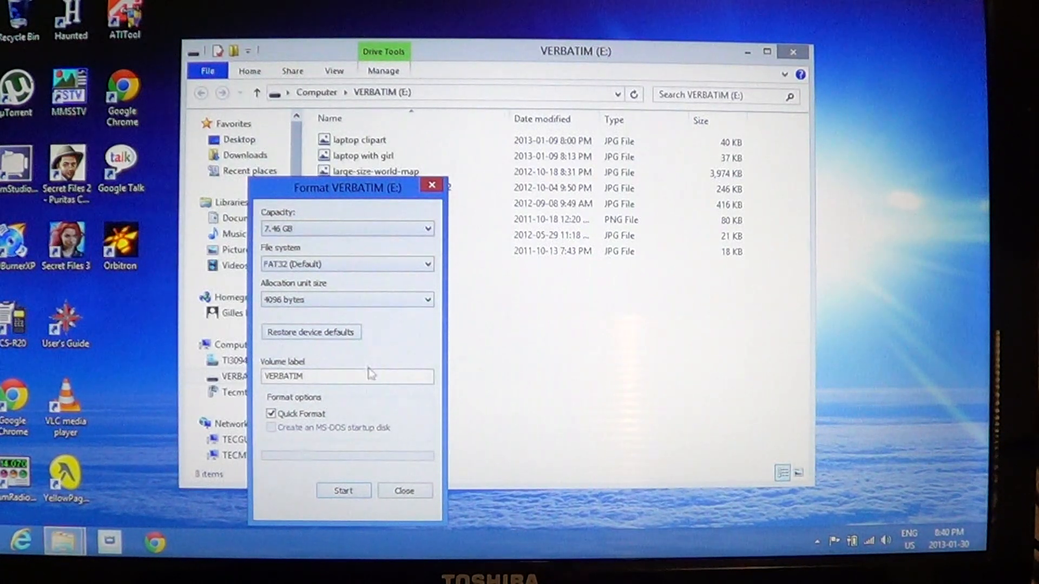
pyautogui.moveTo(319, 452)
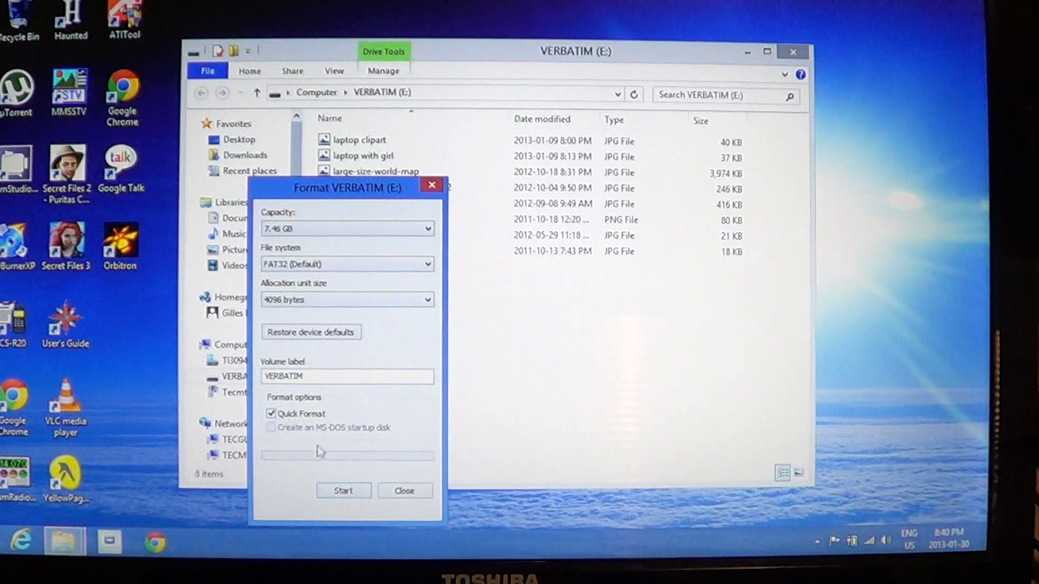
pyautogui.click(343, 491)
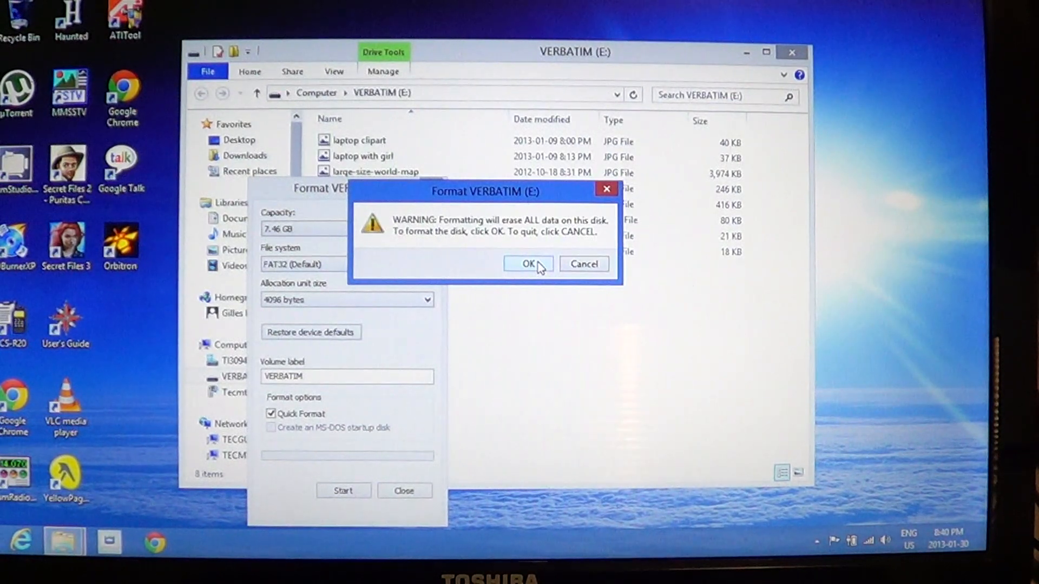
# Step: Confirm erasing all data, let the quick FAT32 format run, and acknowledge Format Complete
pyautogui.click(528, 263)
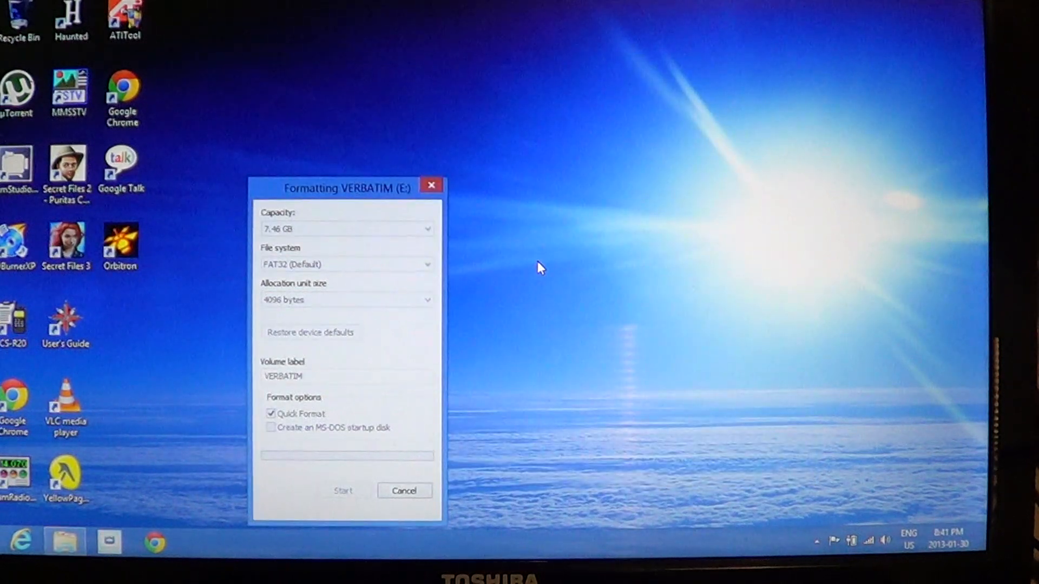
pyautogui.click(343, 491)
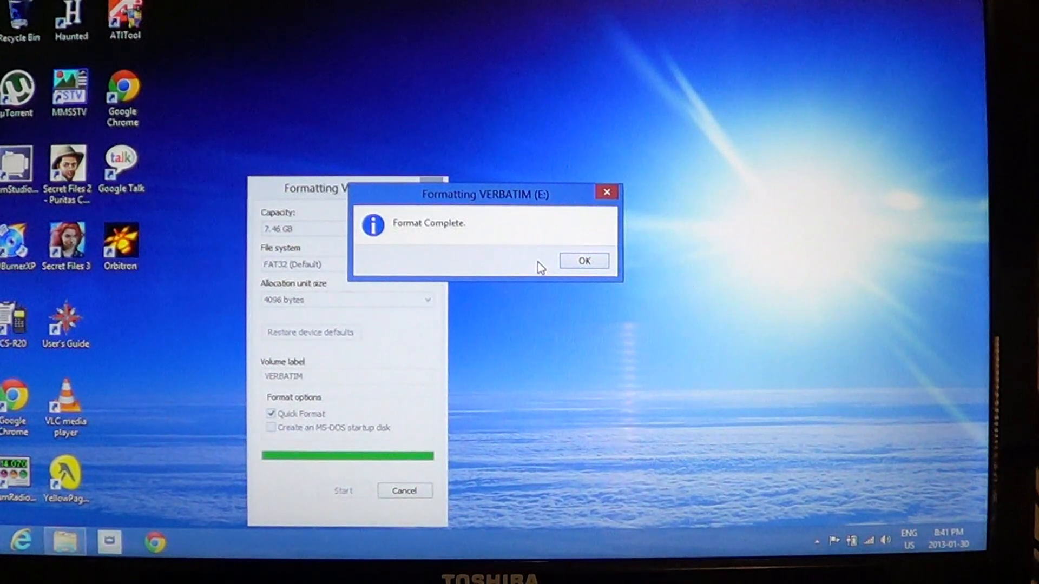
pyautogui.click(583, 261)
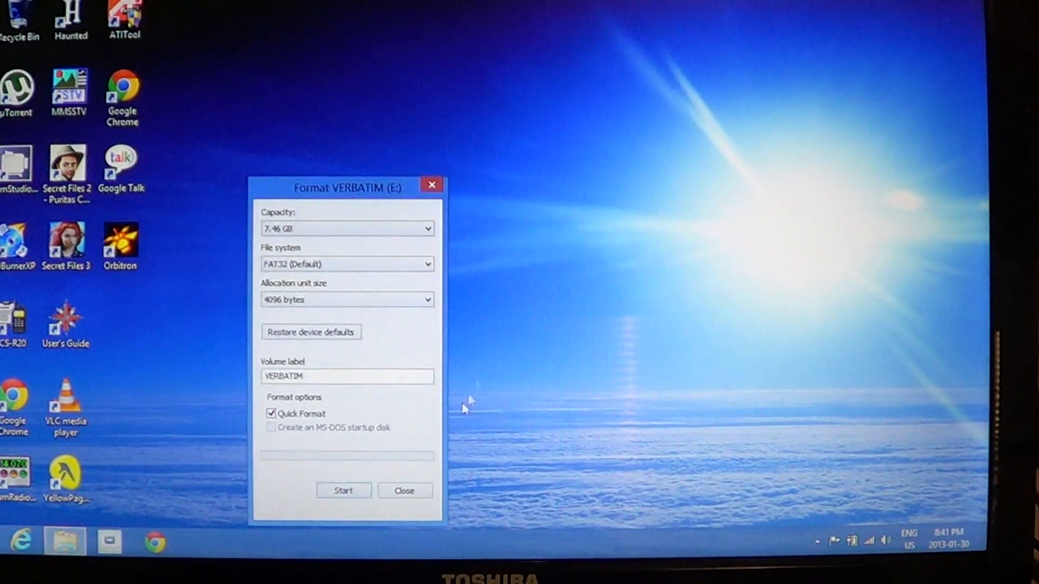
pyautogui.moveTo(488, 494)
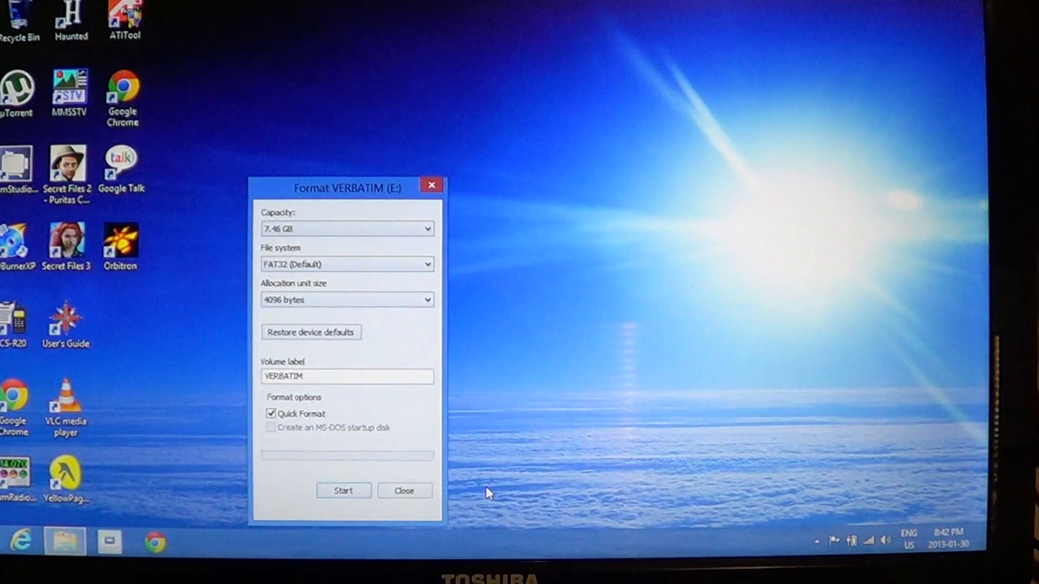
pyautogui.moveTo(431, 185)
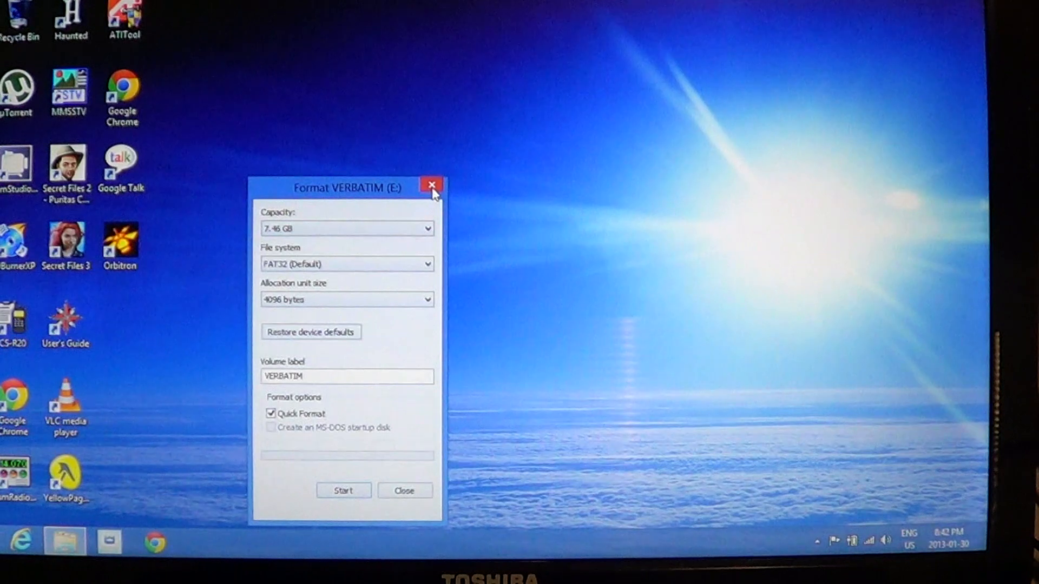
# Step: Close the Format dialog and launch a new File Explorer window on Libraries
pyautogui.click(432, 185)
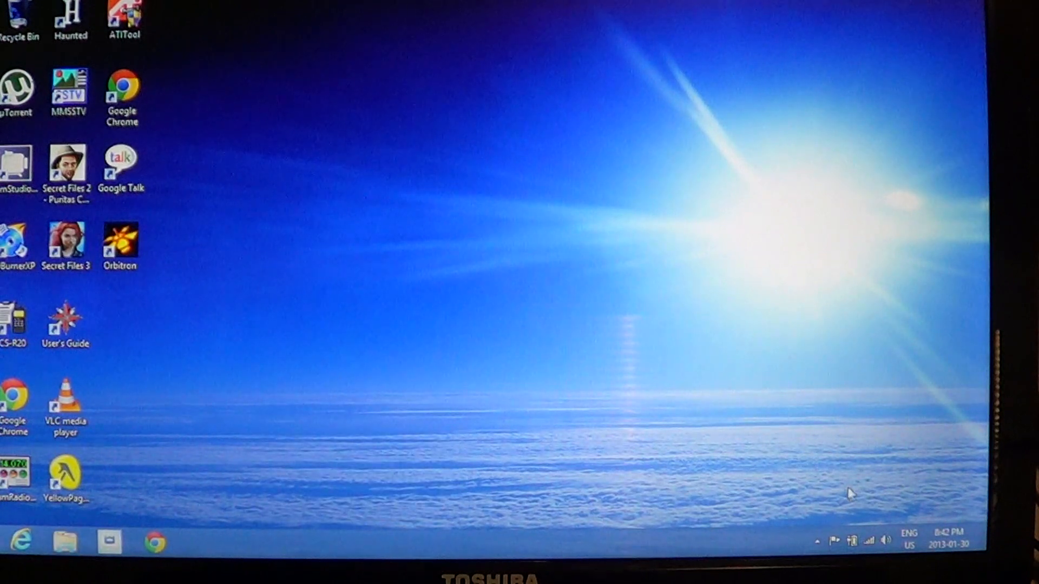
pyautogui.moveTo(820, 547)
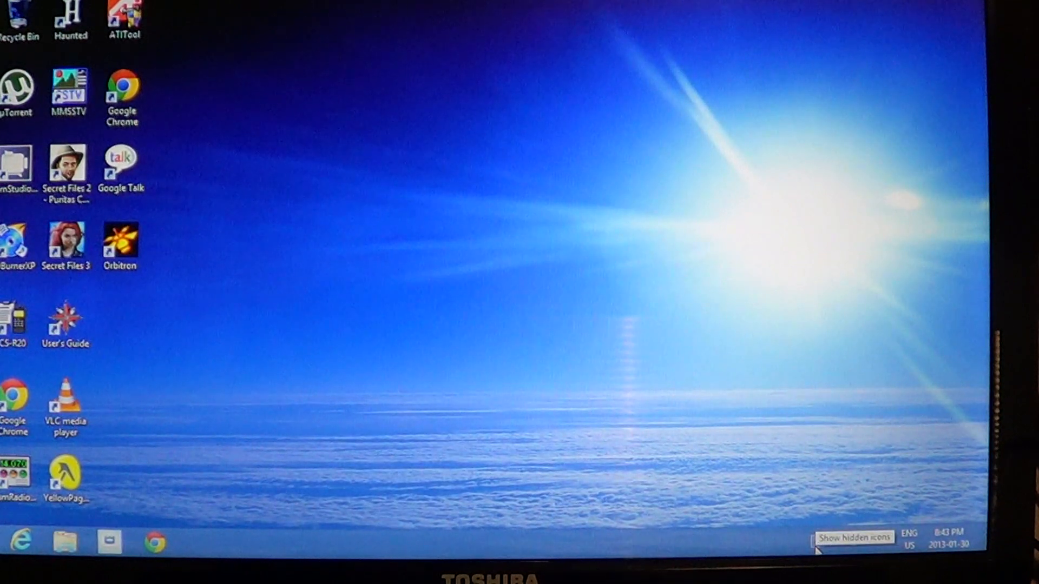
pyautogui.click(819, 543)
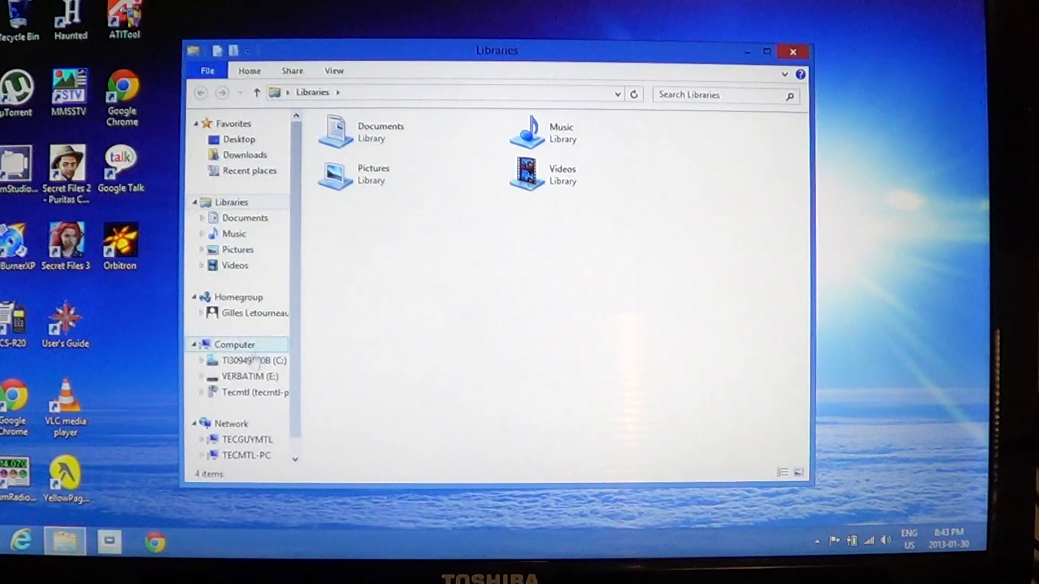
# Step: Eject VERBATIM (E:) from its context menu and close the Explorer window
pyautogui.rightClick(245, 377)
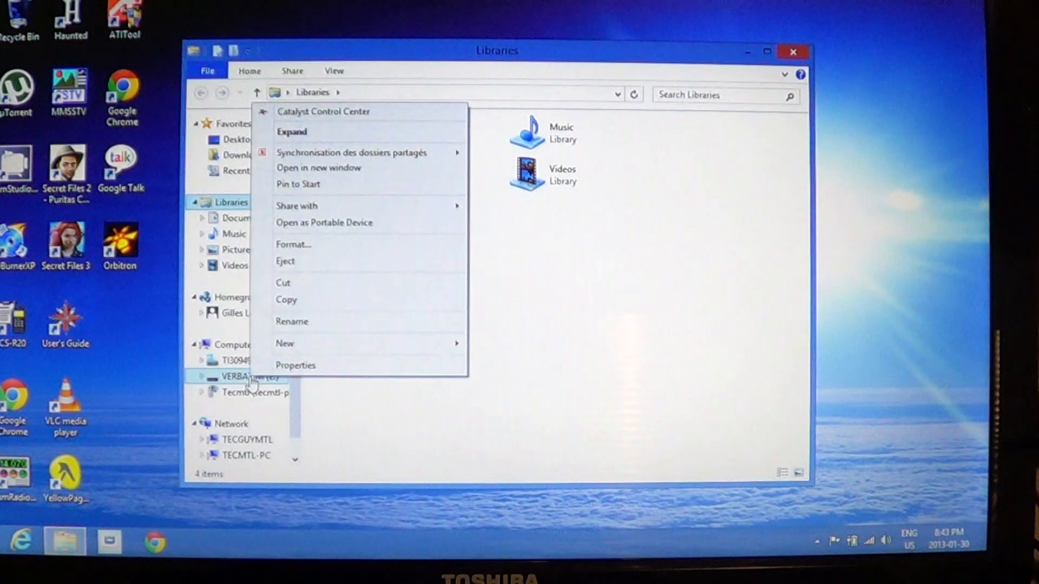
pyautogui.moveTo(328, 270)
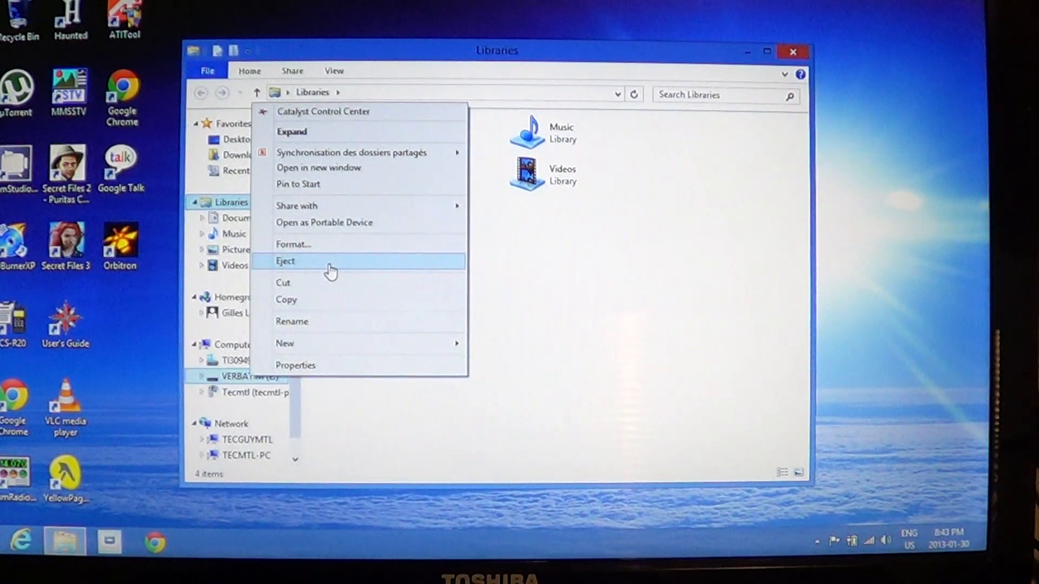
pyautogui.click(286, 260)
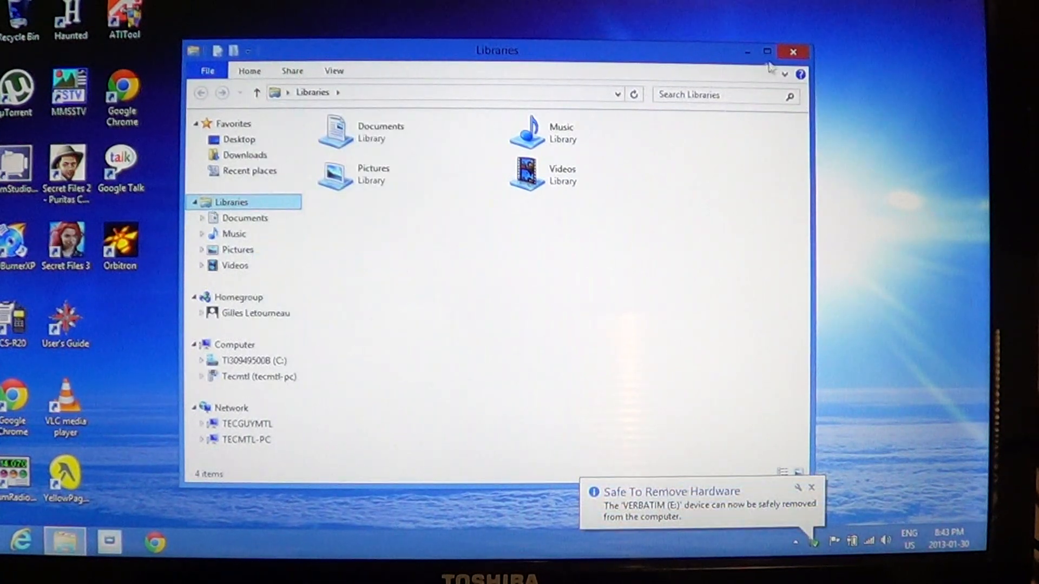
pyautogui.click(792, 52)
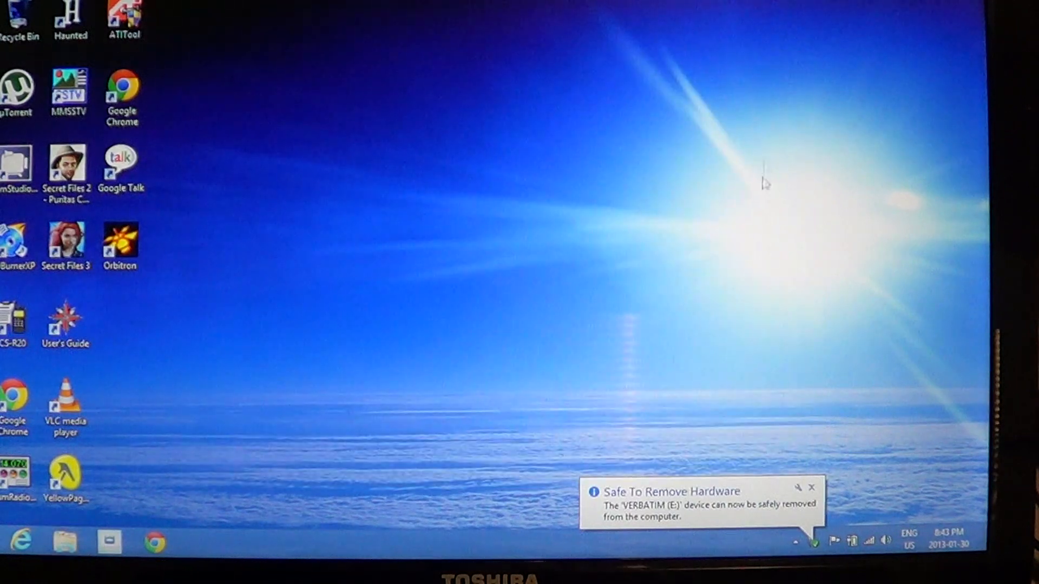
pyautogui.moveTo(776, 251)
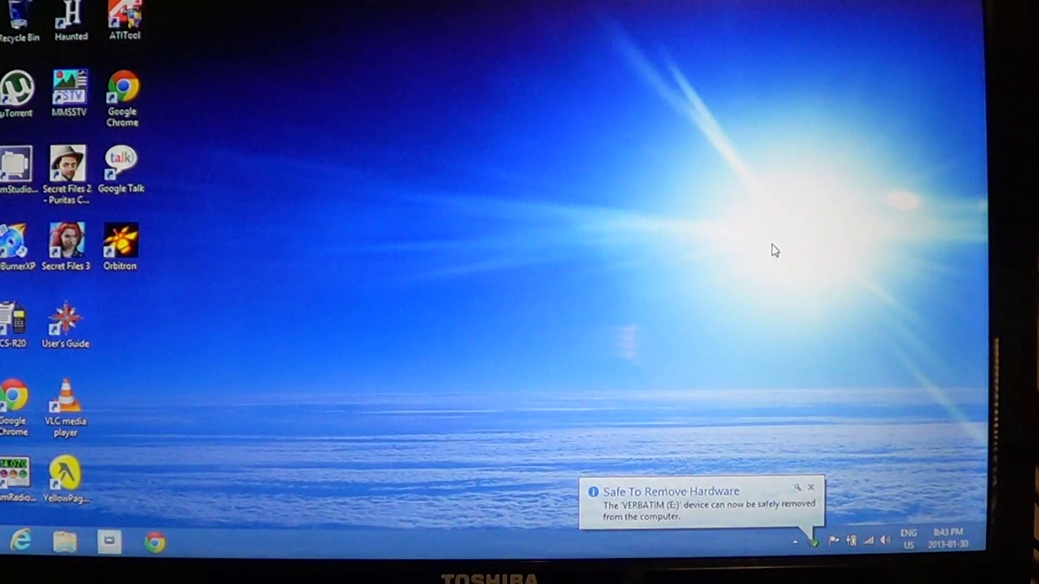